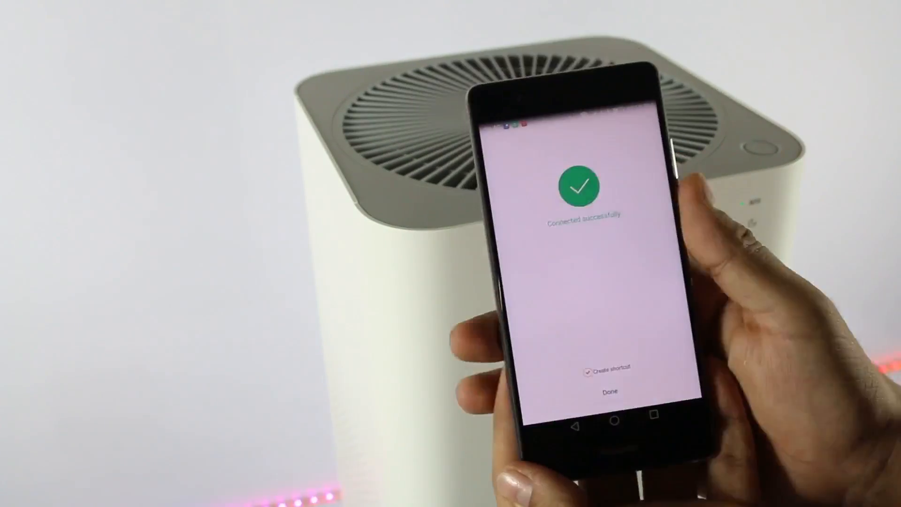
# Complete the purifier connection with 'Create shortcut' left checked, reaching its control page
pyautogui.click(607, 392)
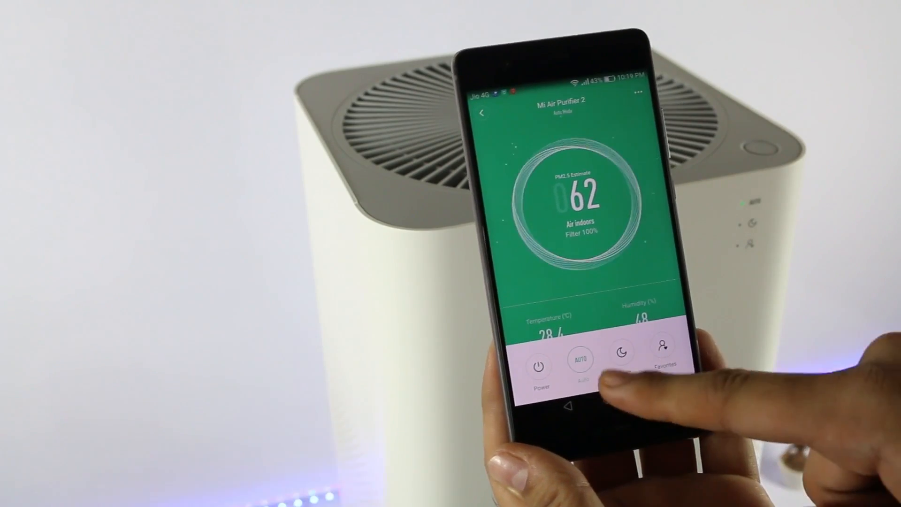
# Reach the purifier's Settings page from the dashboard's three-dot menu
pyautogui.click(539, 365)
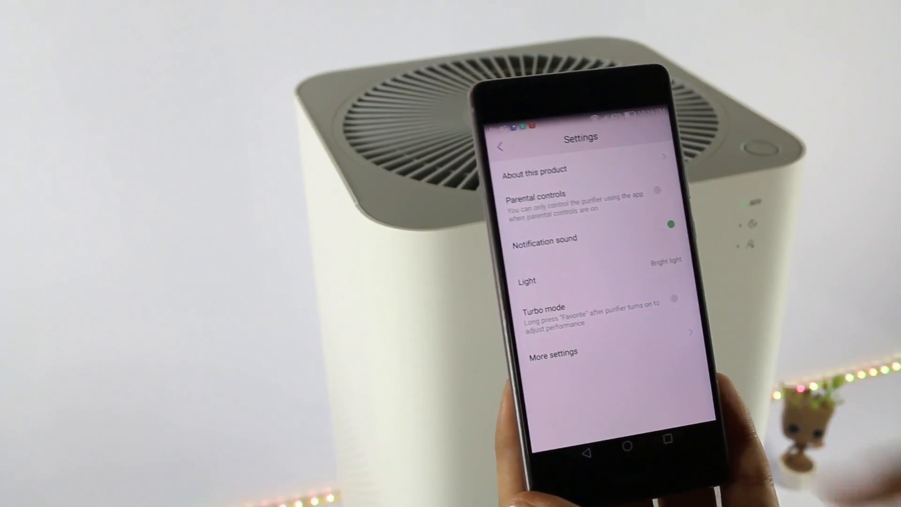
# Enable Turbo mode for the purifier and accept the higher-noise warning
pyautogui.click(674, 298)
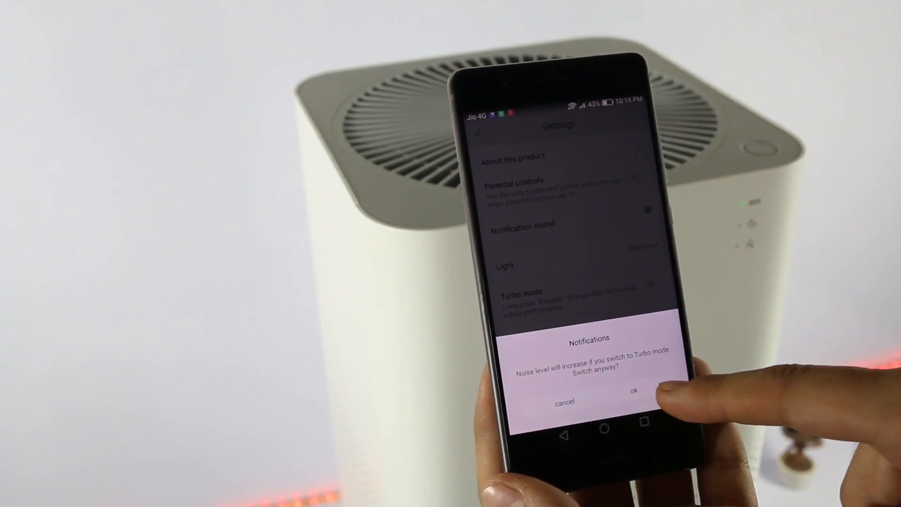
pyautogui.click(634, 391)
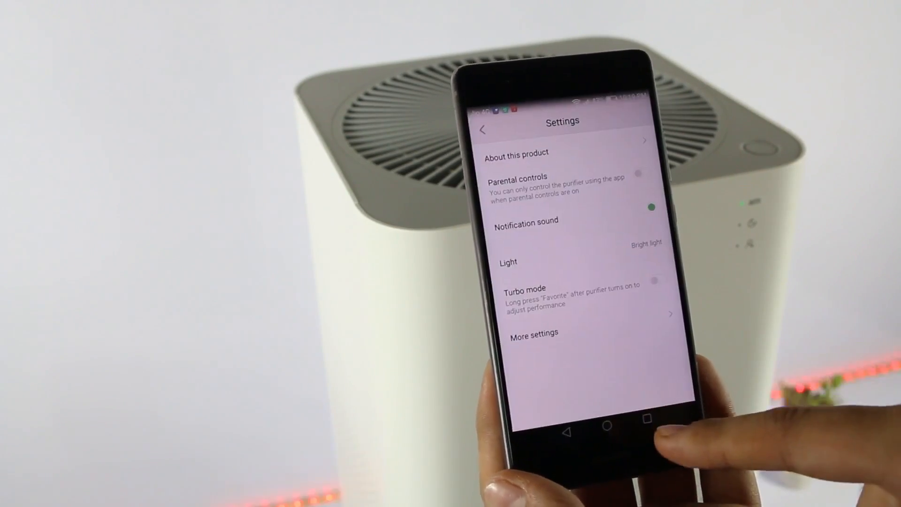